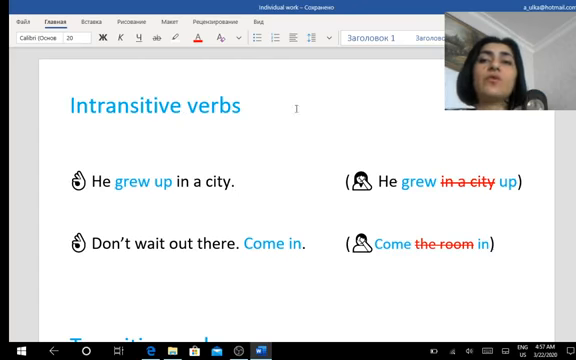
- Scroll down to show the Transitive verbs examples ('Put on your shoes', 'Put them on')
{"action": "scroll", "scroll_direction": "down", "scroll_amount": 3}
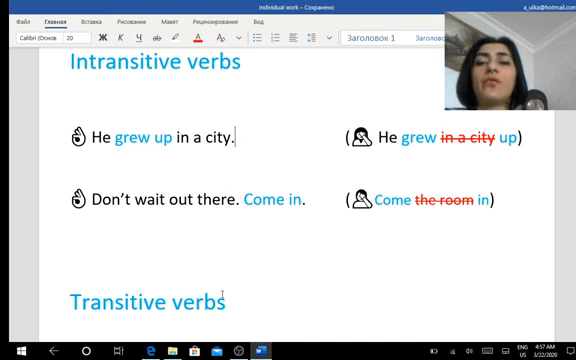
{"action": "scroll", "scroll_direction": "down", "scroll_amount": 3}
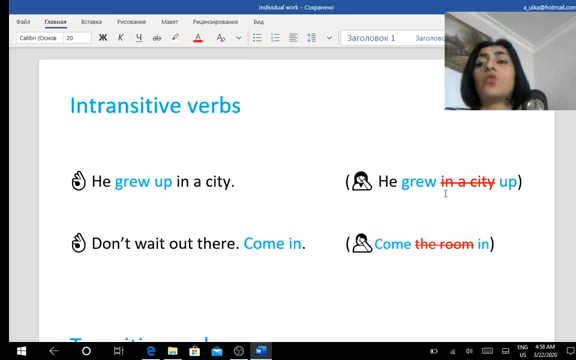
{"action": "left_click", "coordinate": [234, 184]}
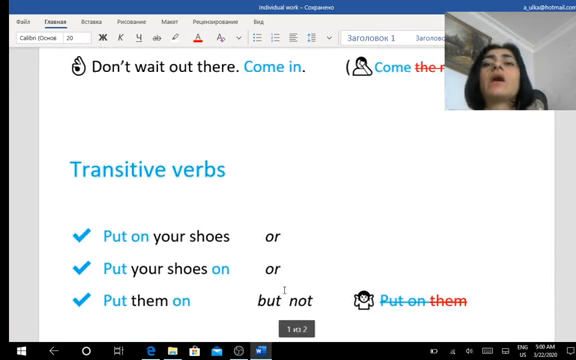
{"action": "scroll", "scroll_direction": "down", "scroll_amount": 3}
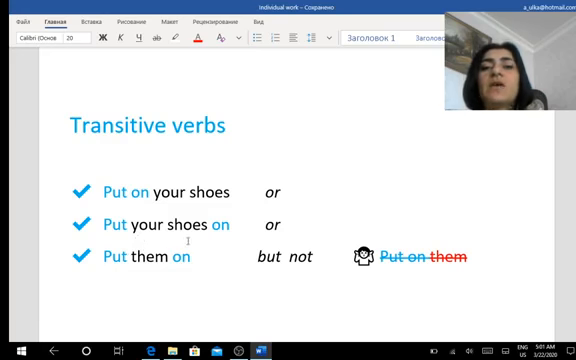
{"action": "mouse_move", "coordinate": [204, 236]}
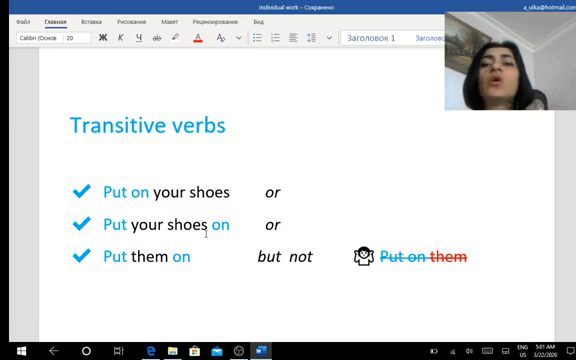